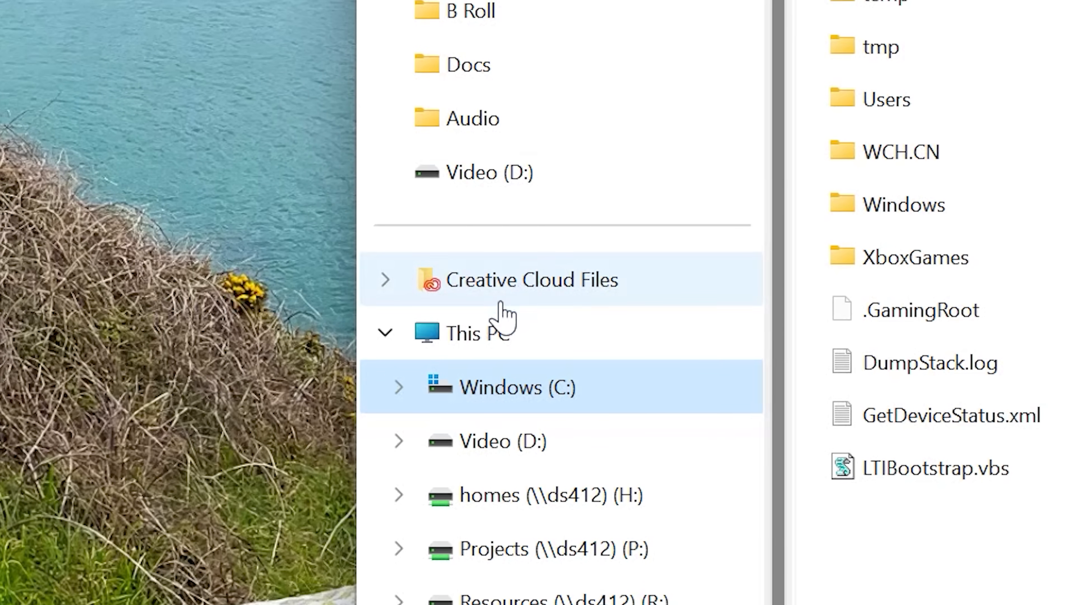
Step: Show all drives under This PC and launch the TreeSize Free V4.7 installer from Downloads
left_click(464, 333)
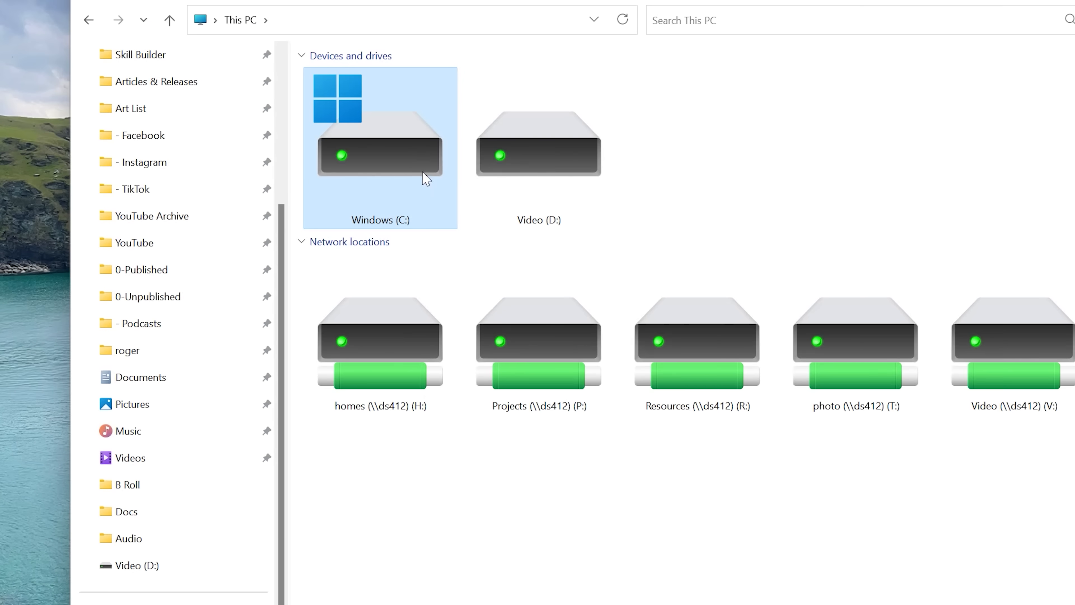
mouse_move(396, 150)
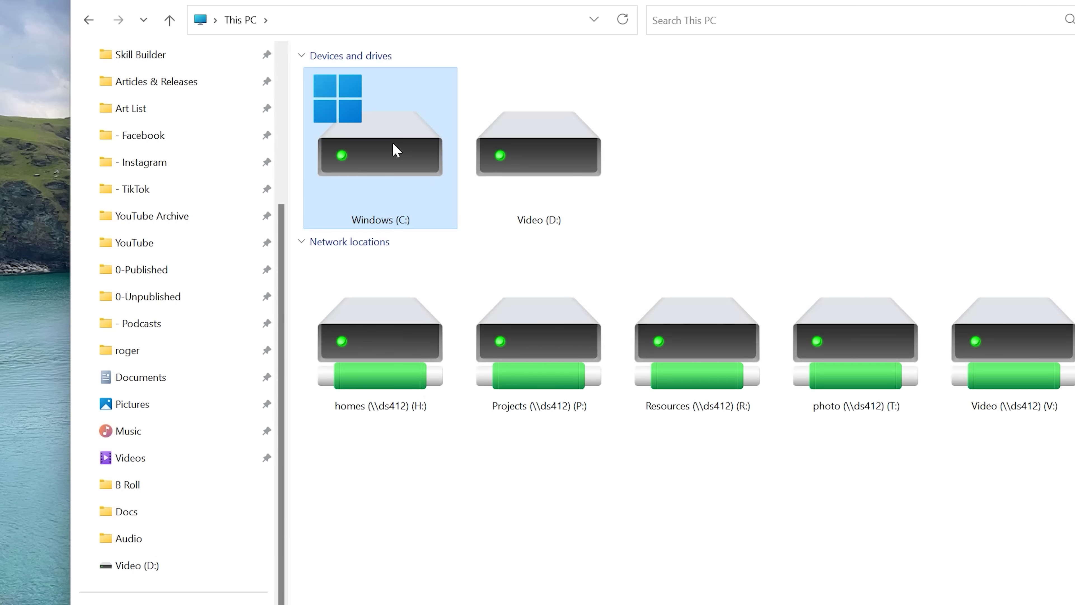
right_click(379, 155)
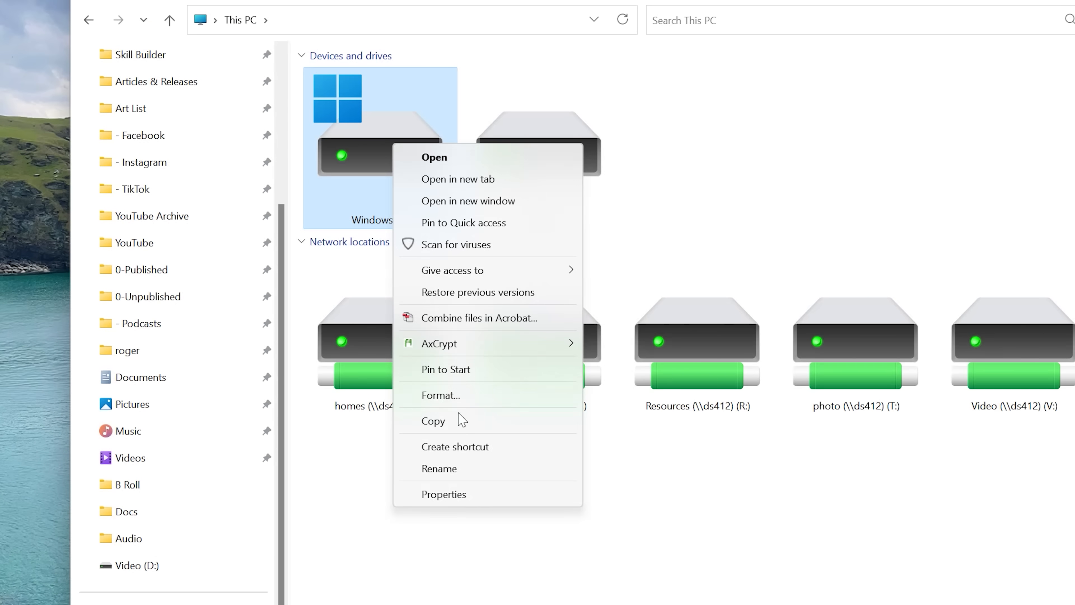
left_click(444, 494)
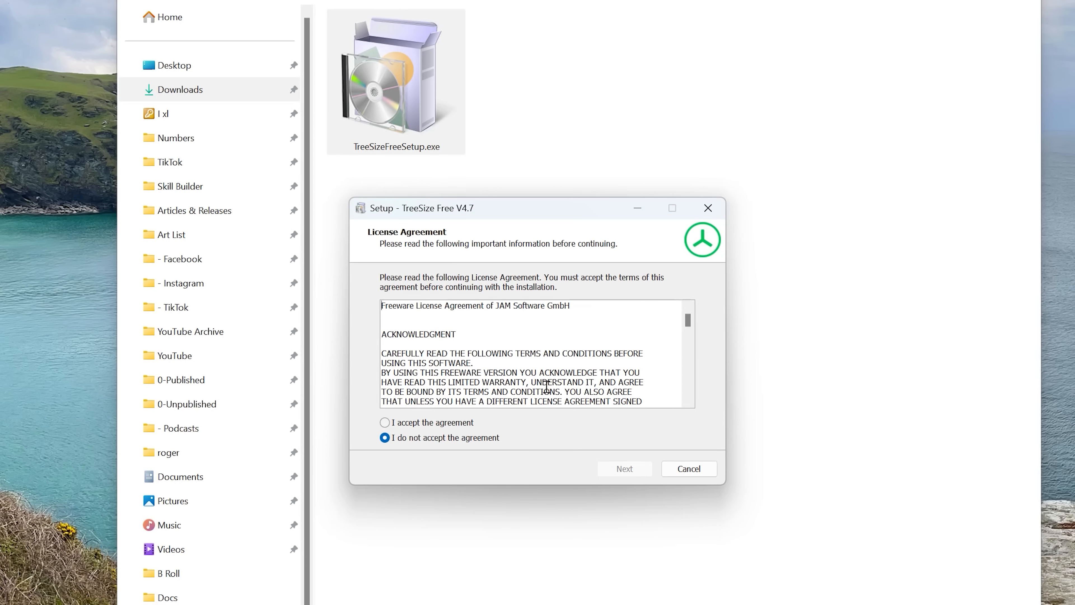
Step: Accept the license, keep the Explorer folder-menu integration, and finish installing TreeSize Free
left_click(624, 468)
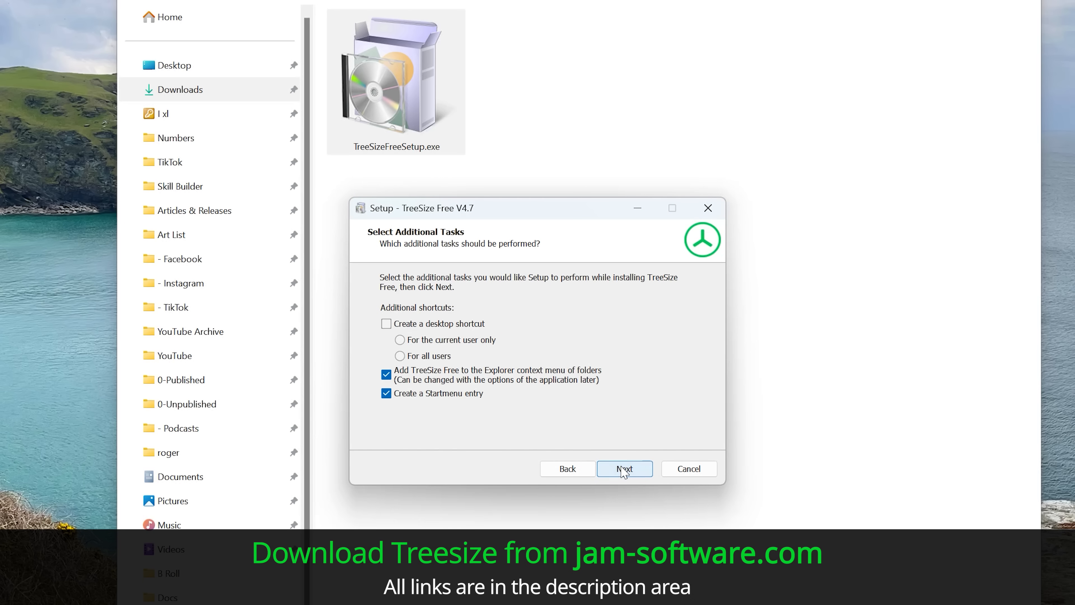
left_click(624, 468)
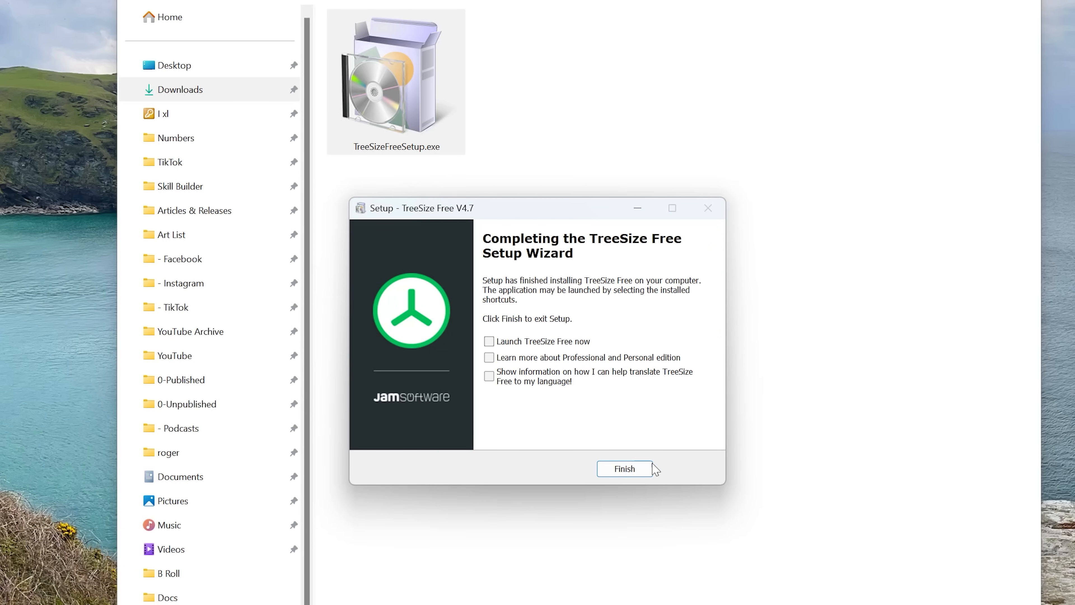
left_click(623, 469)
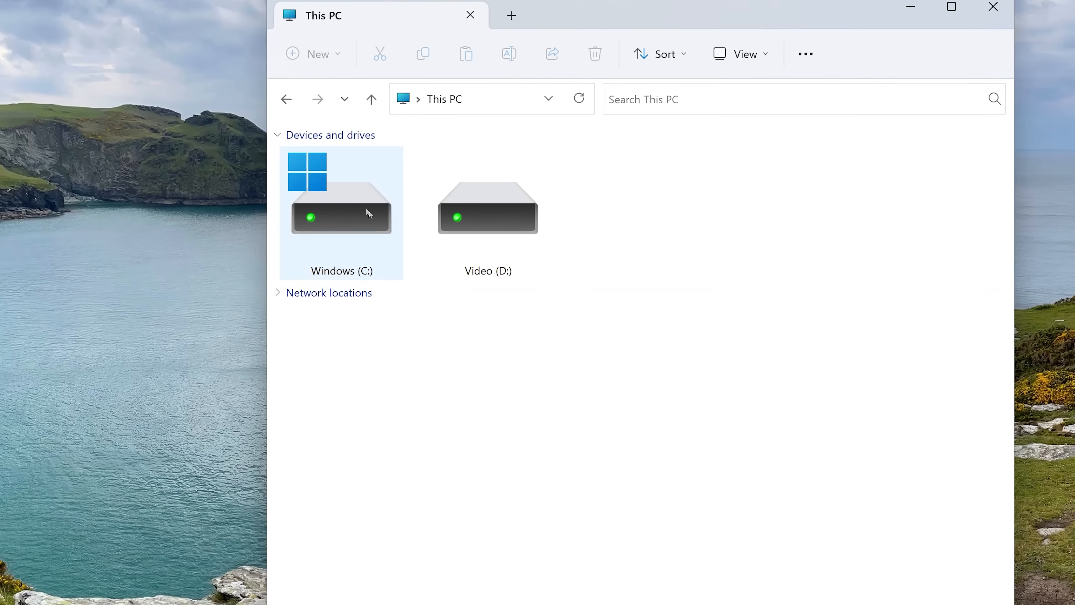
Step: Scan the Windows (C:) drive with TreeSize Free from its right-click menu
right_click(341, 199)
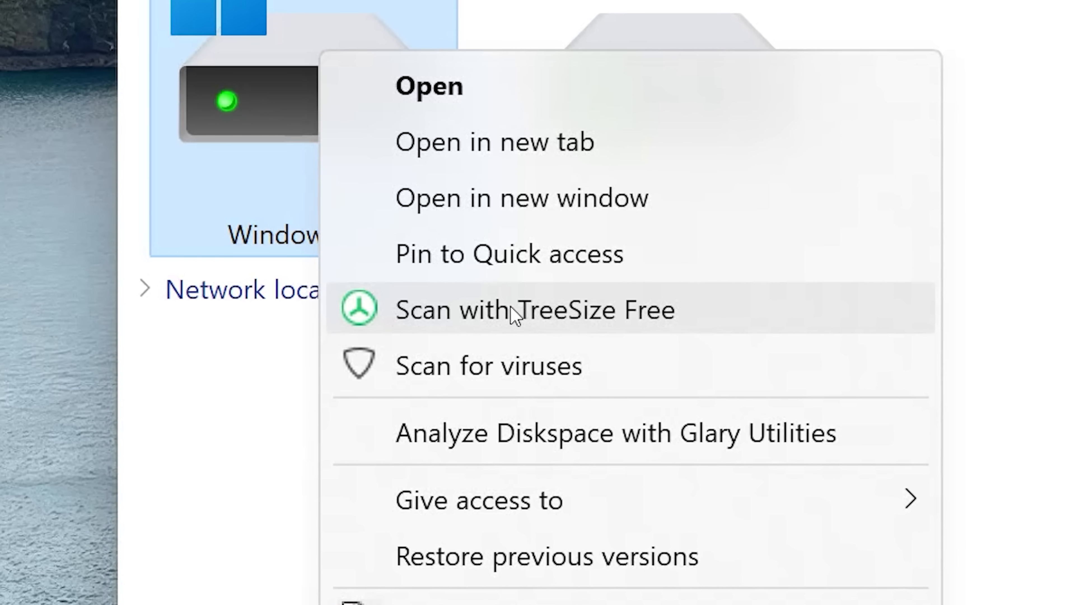
left_click(534, 309)
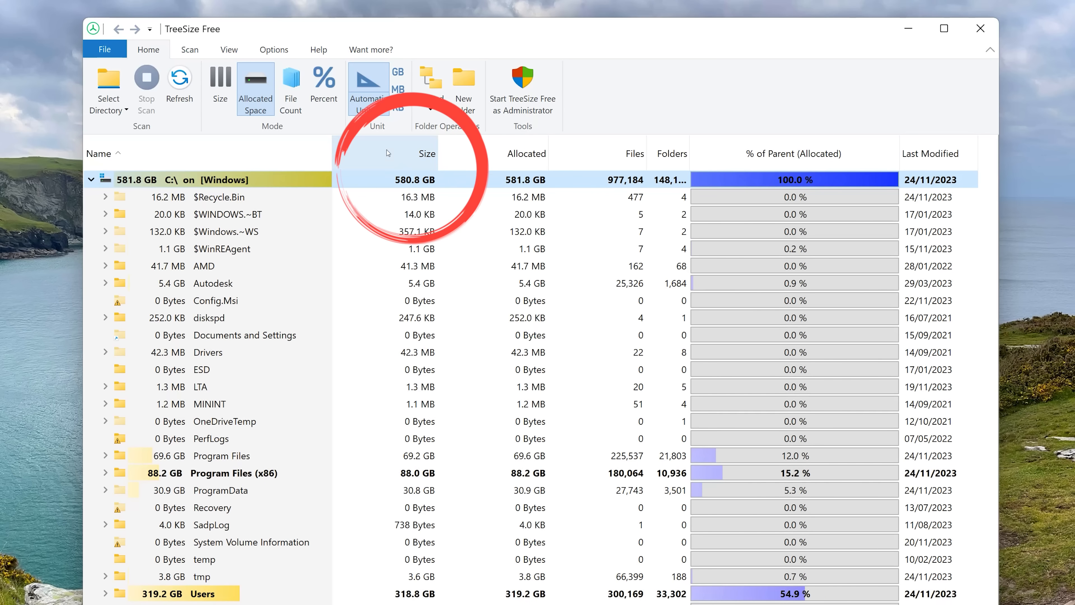
Step: Sort C: folders largest first and expand Users to the biggest profile's 190 GB Pictures folder
left_click(427, 153)
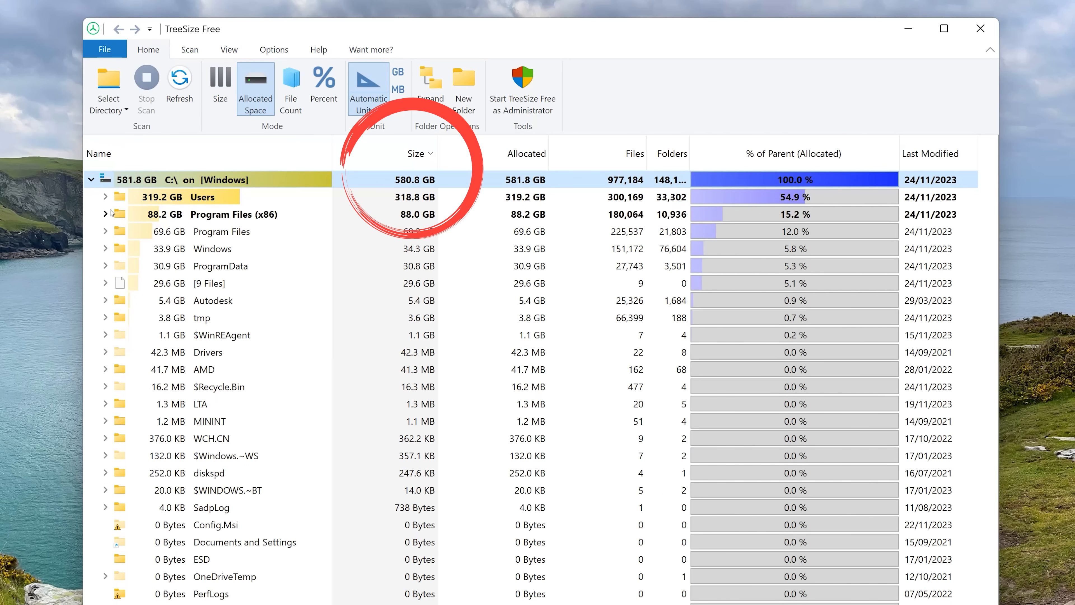
left_click(104, 196)
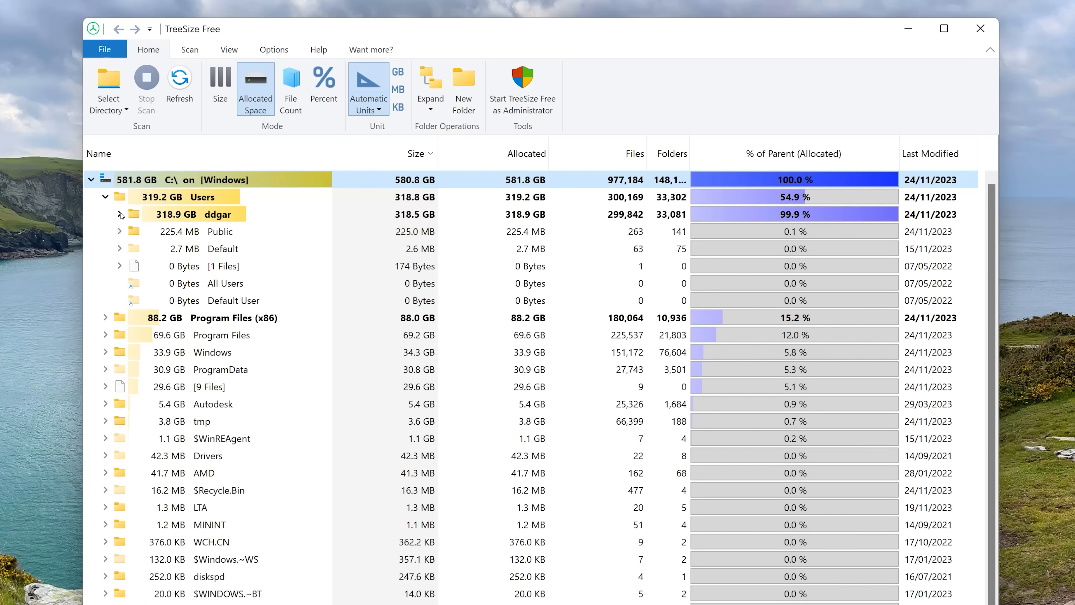
left_click(118, 213)
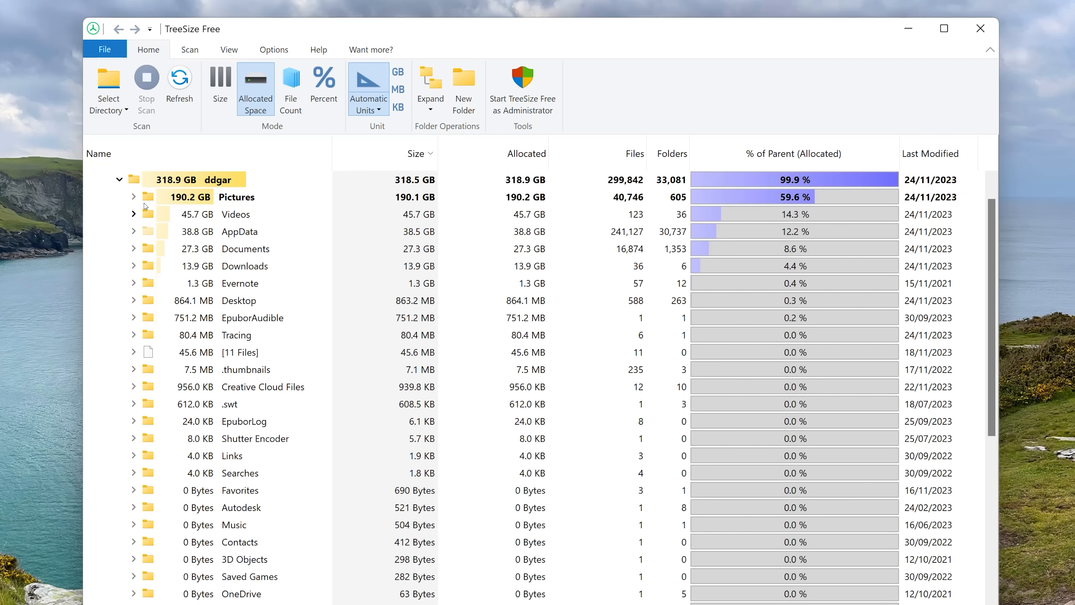
left_click(134, 196)
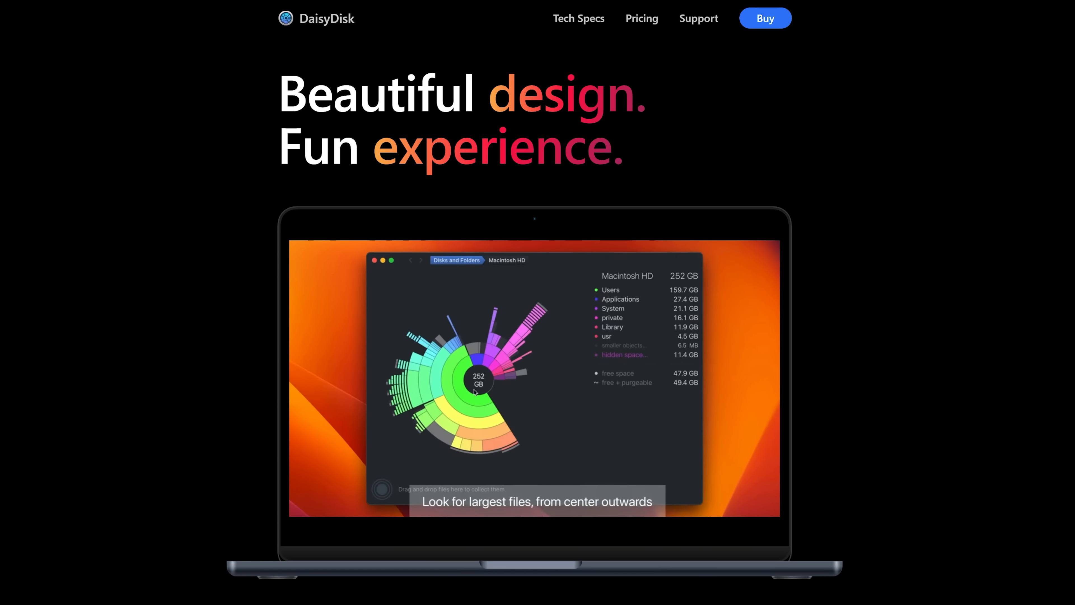
Step: View the DaisyDisk homepage preview of its sunburst disk-usage map
left_click(610, 289)
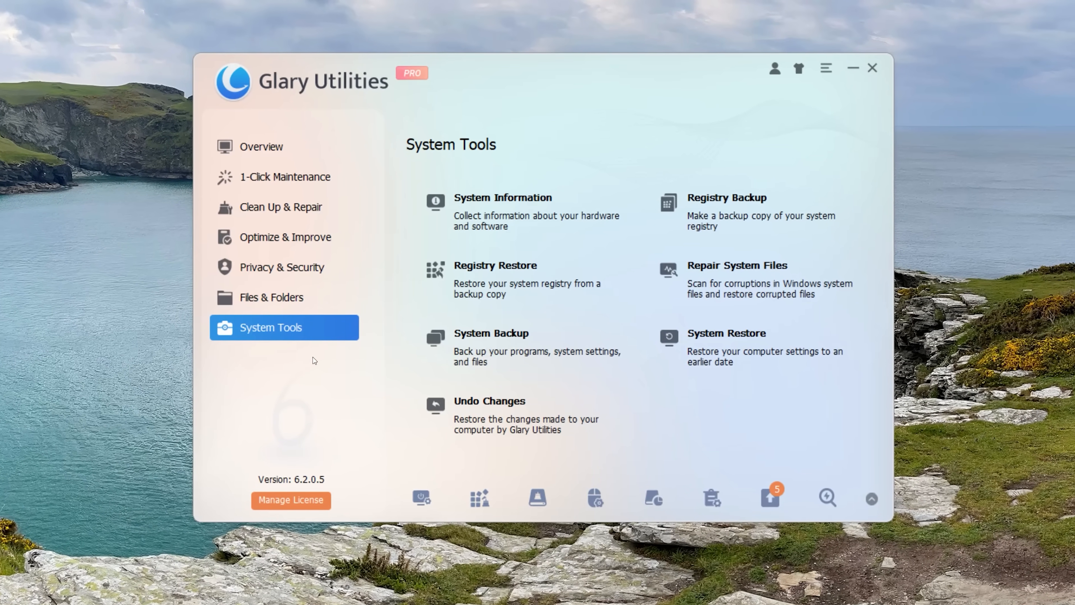
Step: Go to Files & Folders in Glary Utilities and launch Disk Space Analyzer
left_click(271, 296)
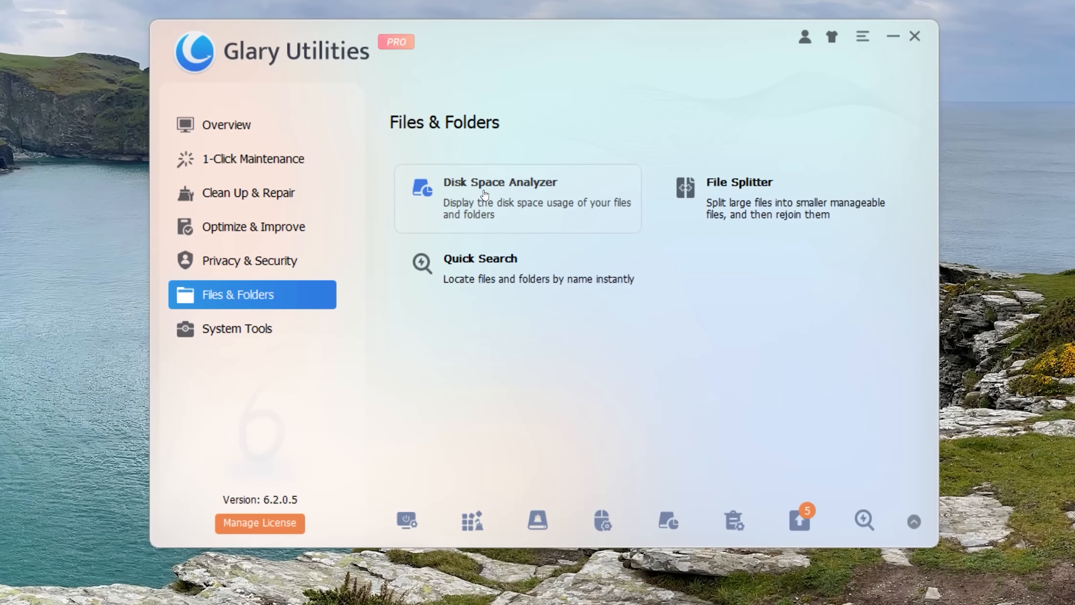
left_click(500, 198)
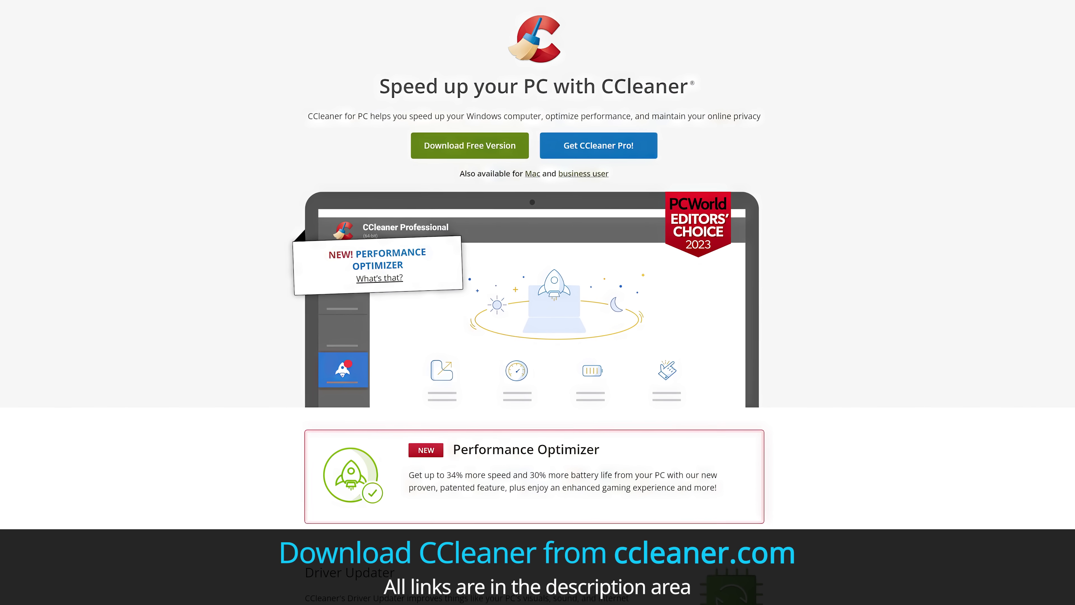
Step: Scroll the ccleaner.com page to show the free and Pro download options
scroll("up", 3)
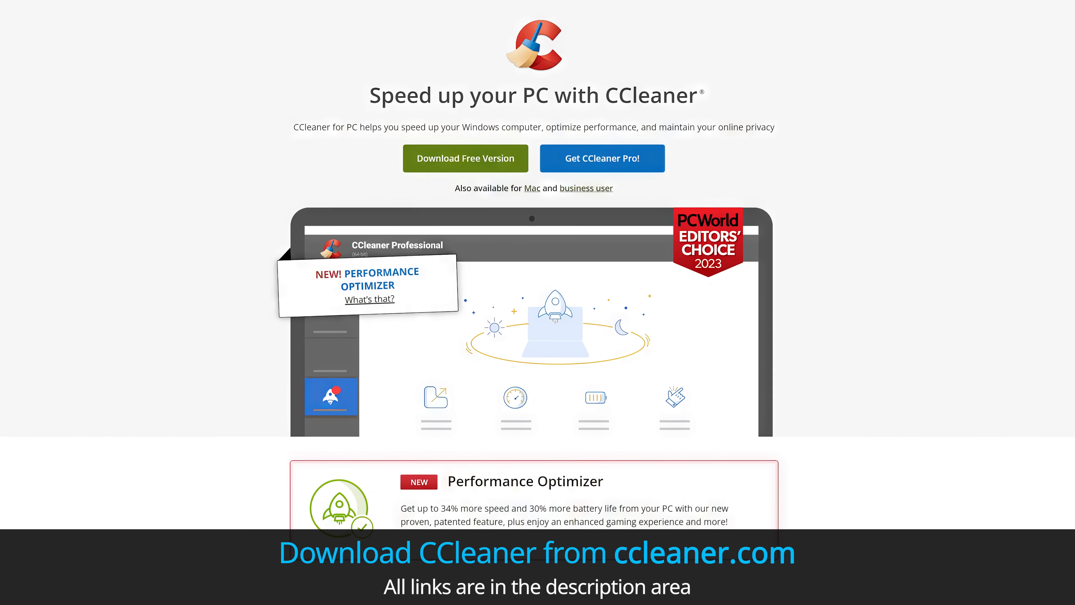